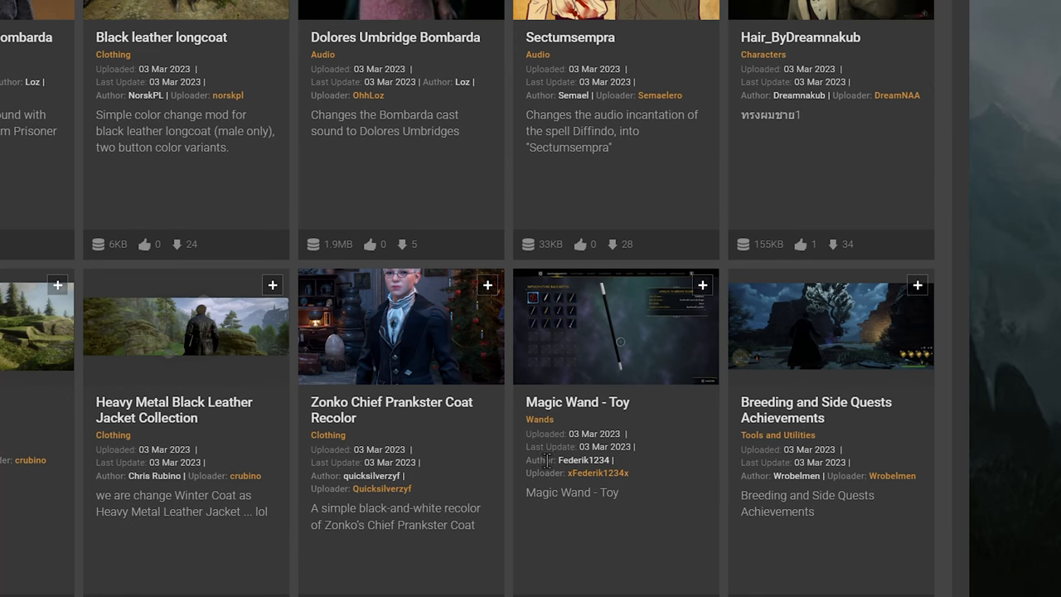
Step: Extract the sword mod archive into its own folder under Downloads
{"action": "scroll", "scroll_direction": "down", "scroll_amount": 3}
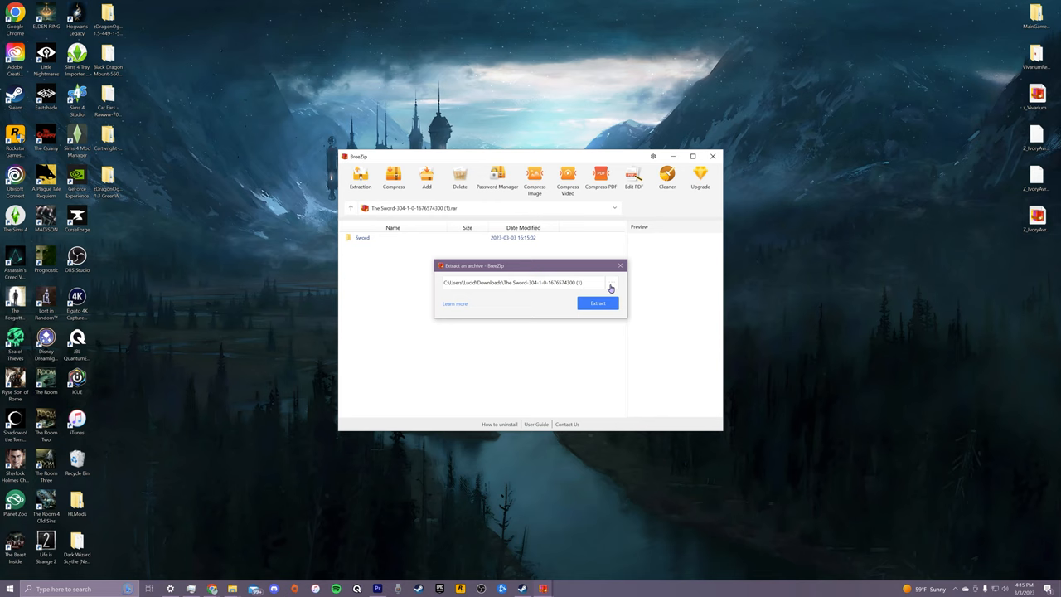
{"action": "left_click", "coordinate": [597, 302]}
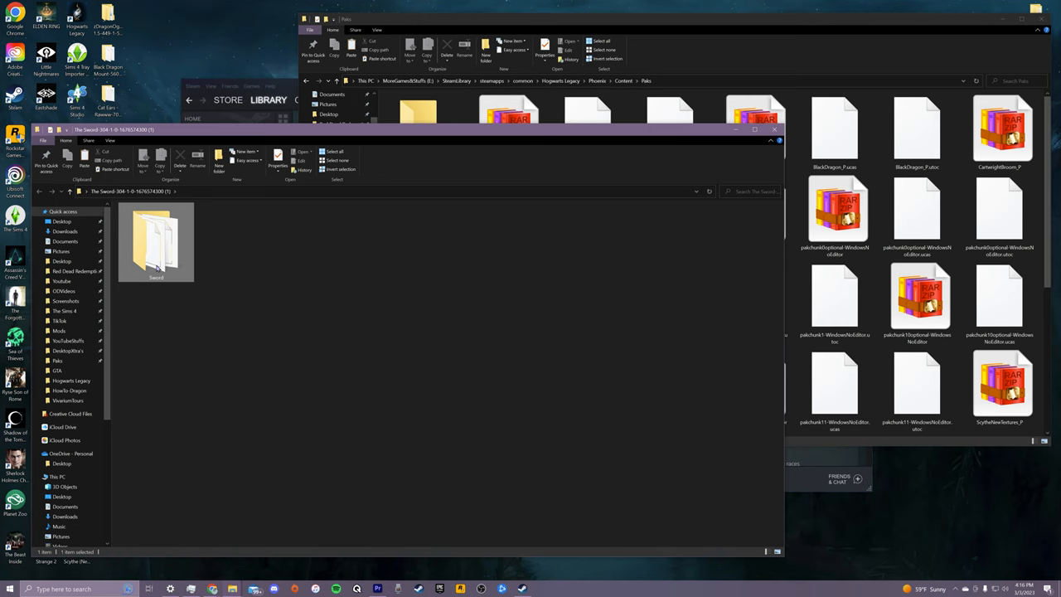